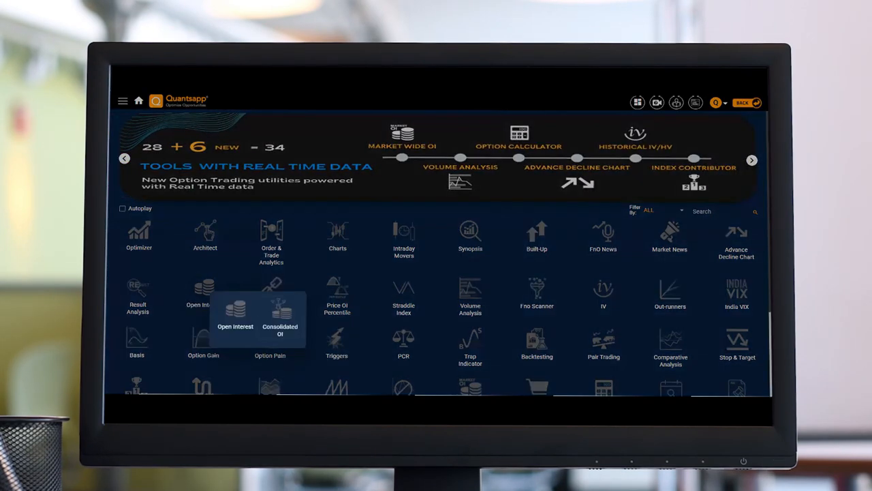
mouse_move(280, 317)
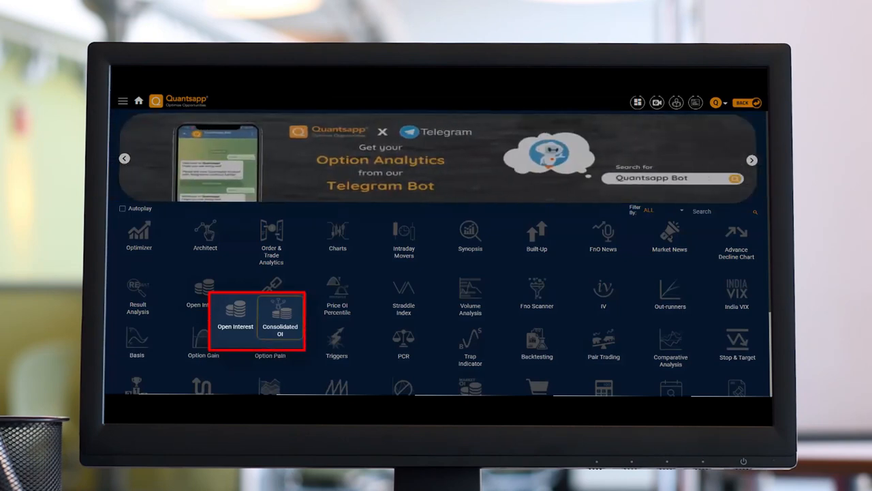
- Show the Consolidated-OI chart with call and put contracts per delta bin for all sectors
left_click(279, 320)
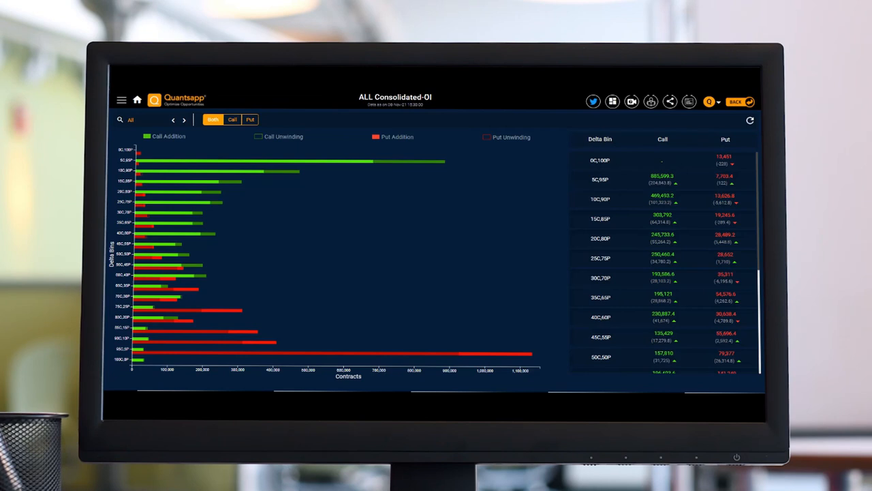
mouse_move(149, 116)
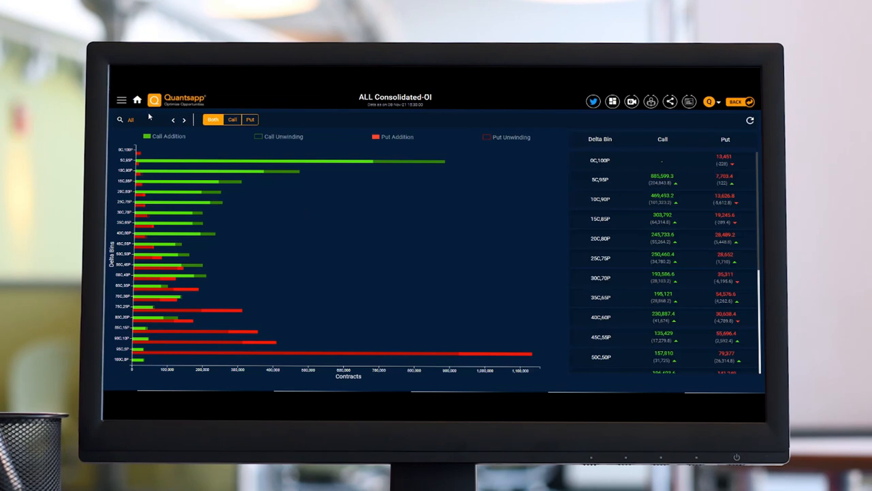
- Change the Consolidated-OI sector from ALL to IT via the sector search box
left_click(130, 119)
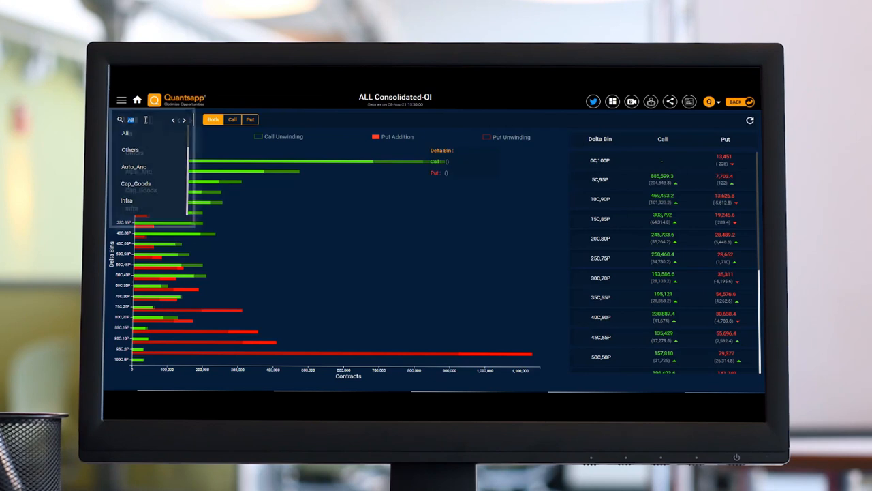
type("it")
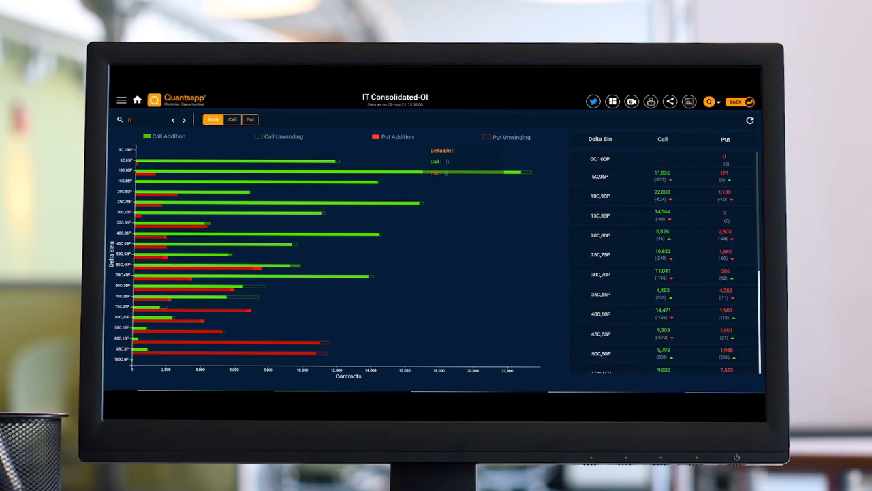
left_click(129, 120)
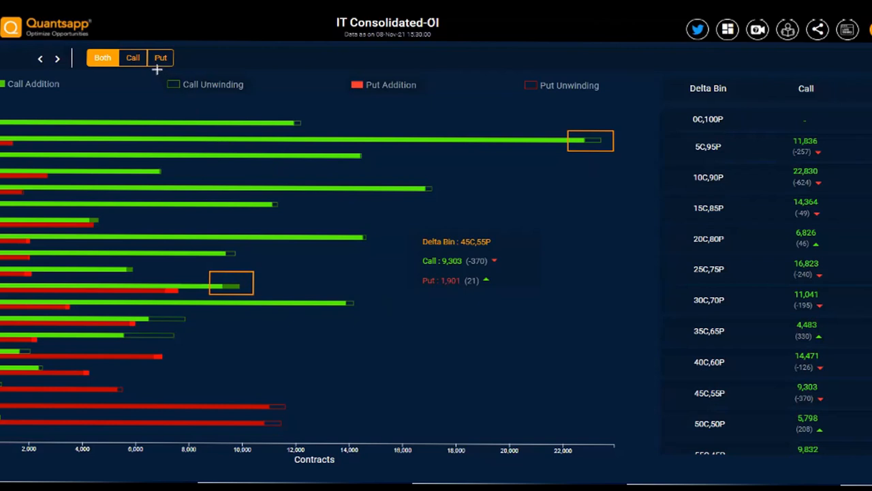
- Inspect the 40C,60P delta bin bars on the IT Consolidated-OI chart for their call and put figures
left_click(207, 83)
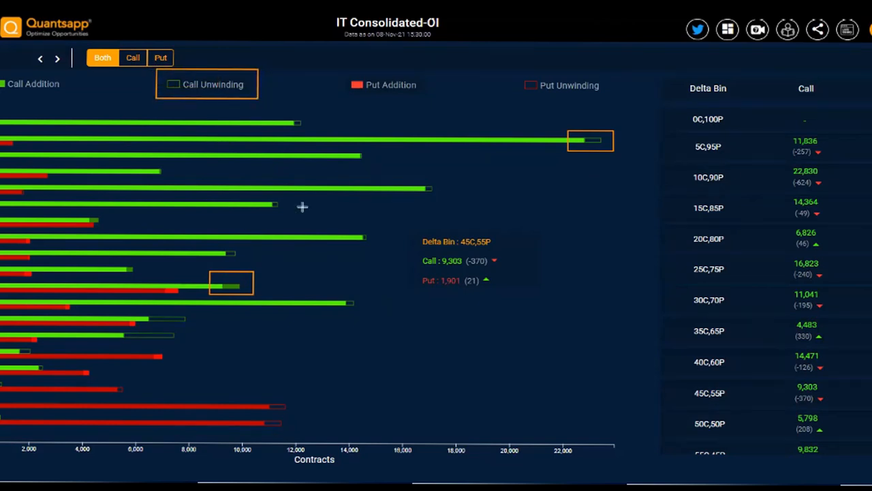
mouse_move(181, 224)
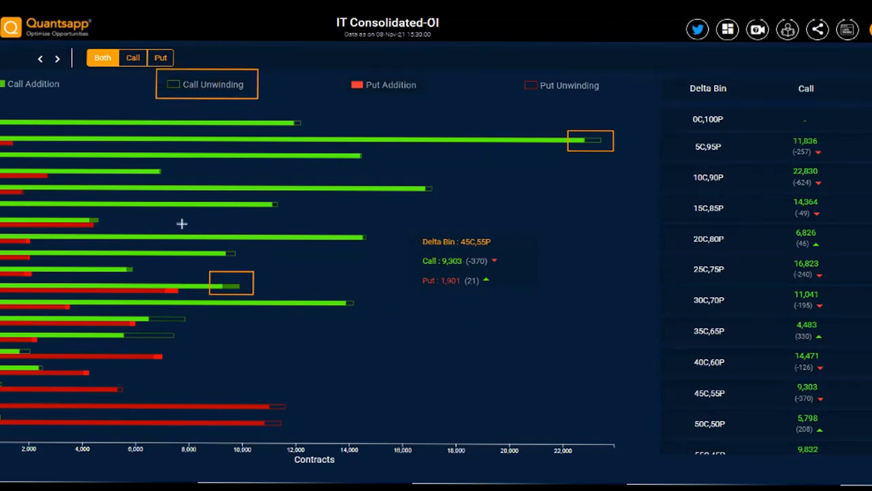
mouse_move(485, 67)
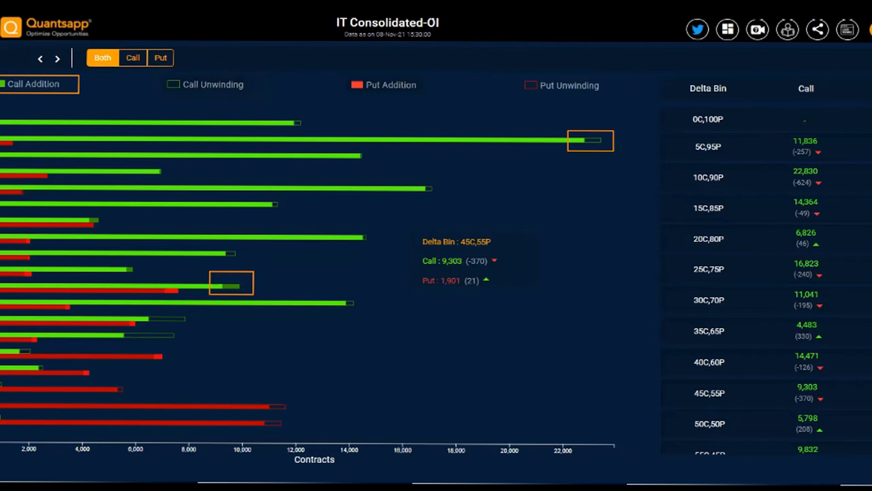
mouse_move(491, 262)
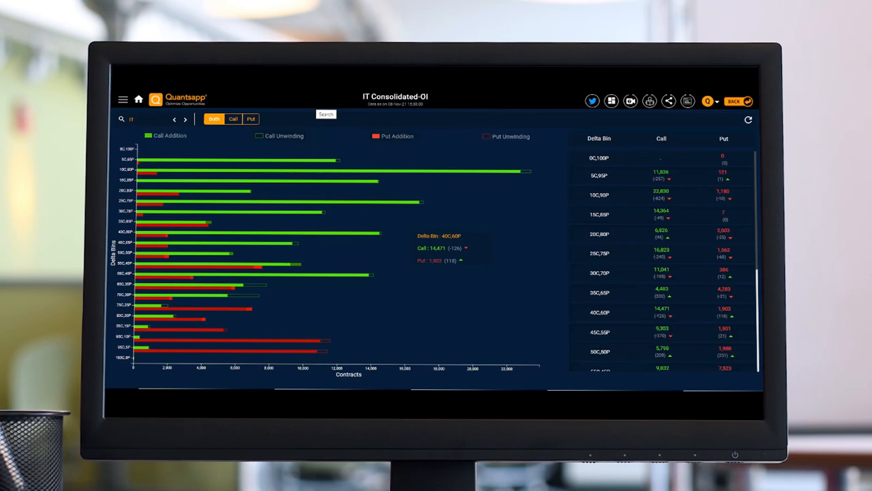
mouse_move(286, 255)
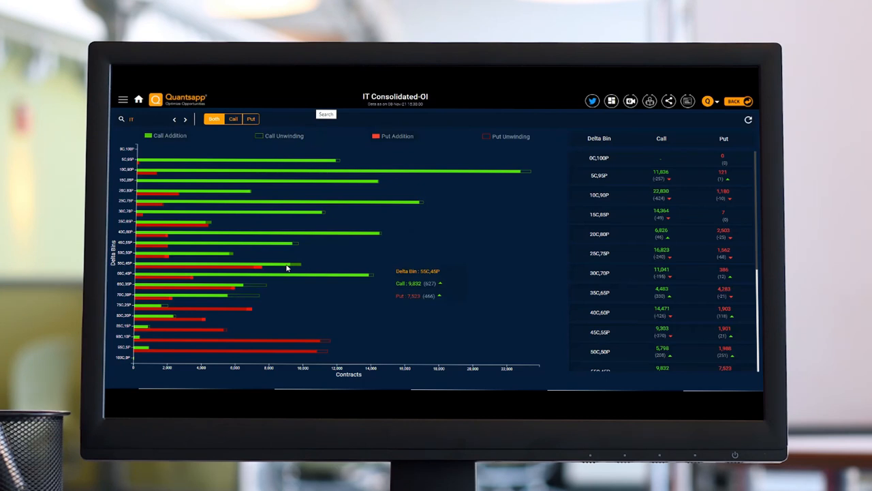
mouse_move(354, 218)
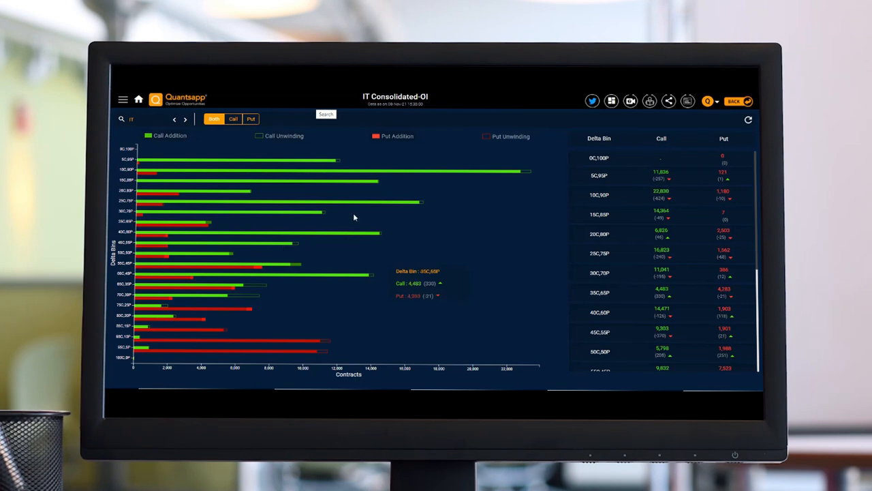
mouse_move(304, 299)
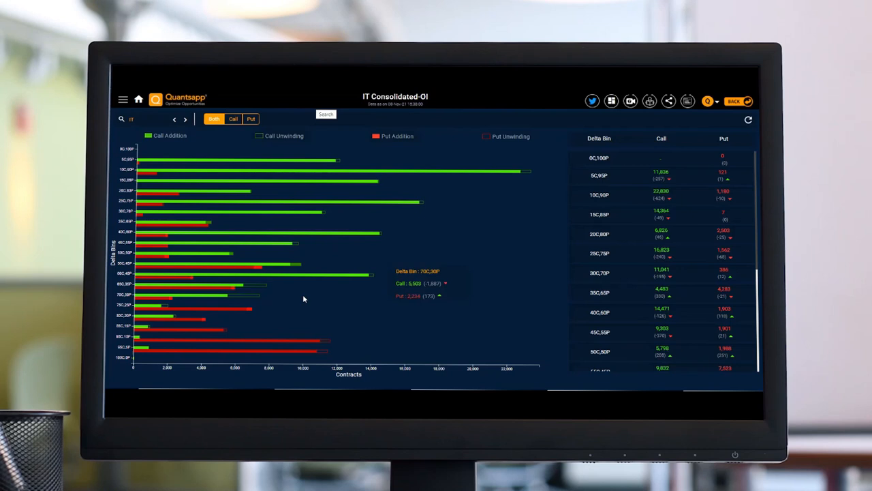
mouse_move(263, 267)
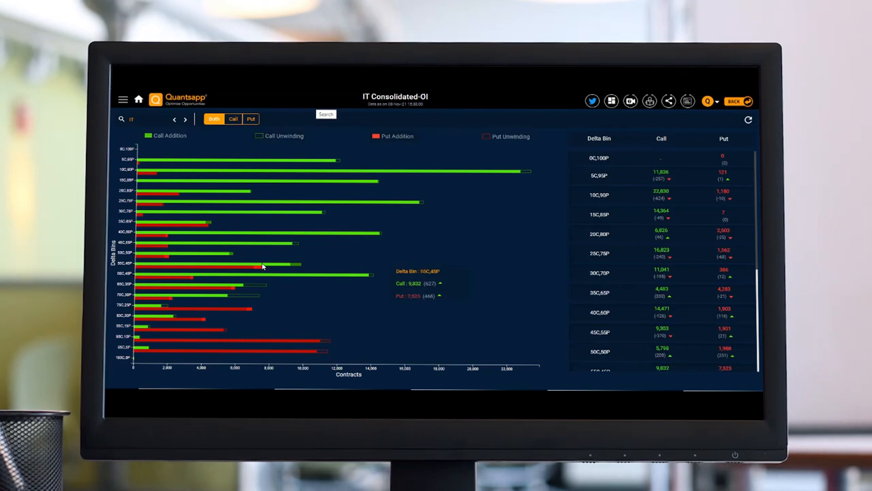
mouse_move(315, 244)
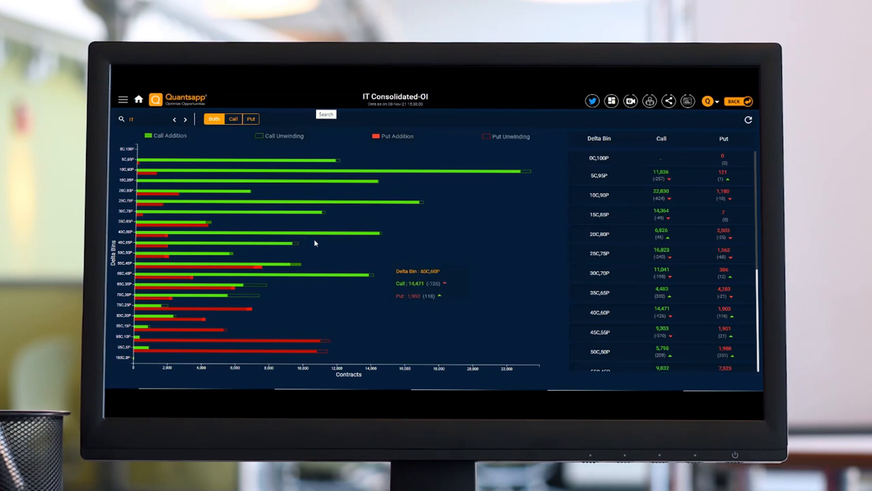
mouse_move(200, 274)
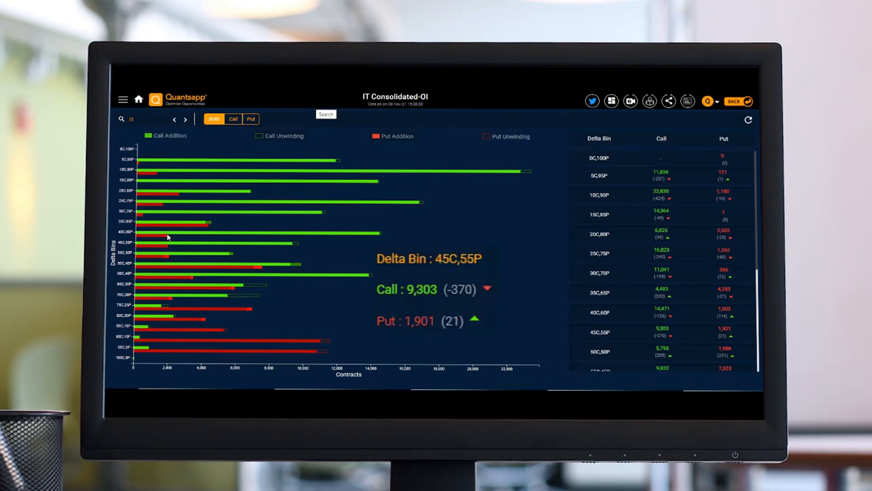
mouse_move(291, 273)
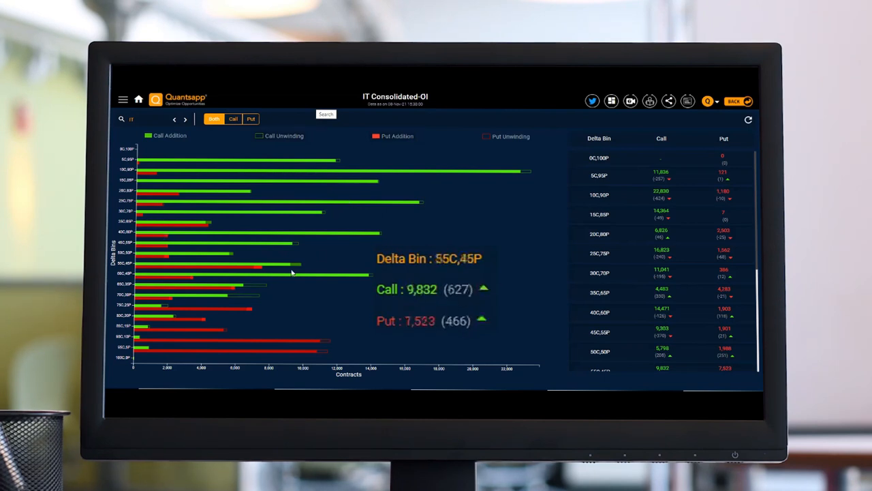
mouse_move(325, 248)
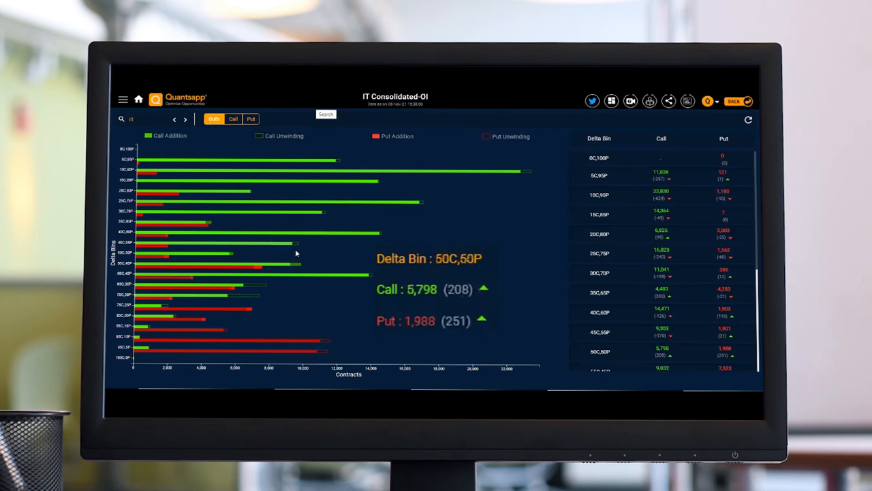
mouse_move(220, 257)
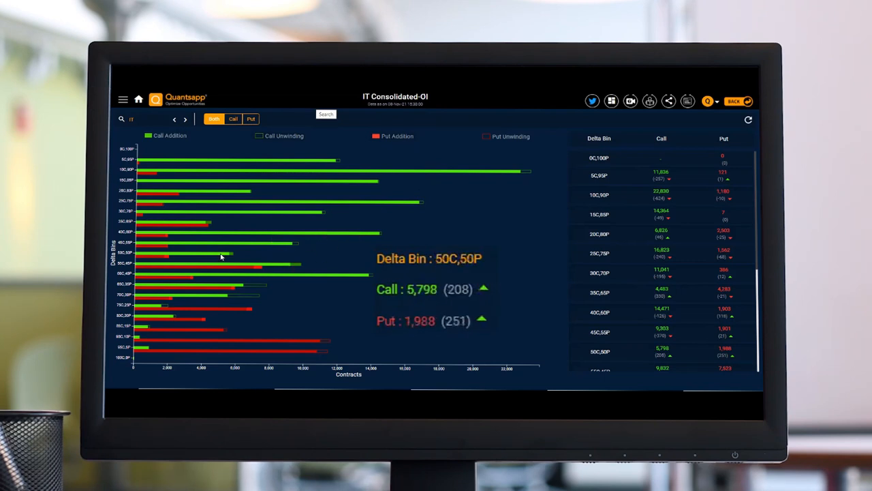
mouse_move(293, 268)
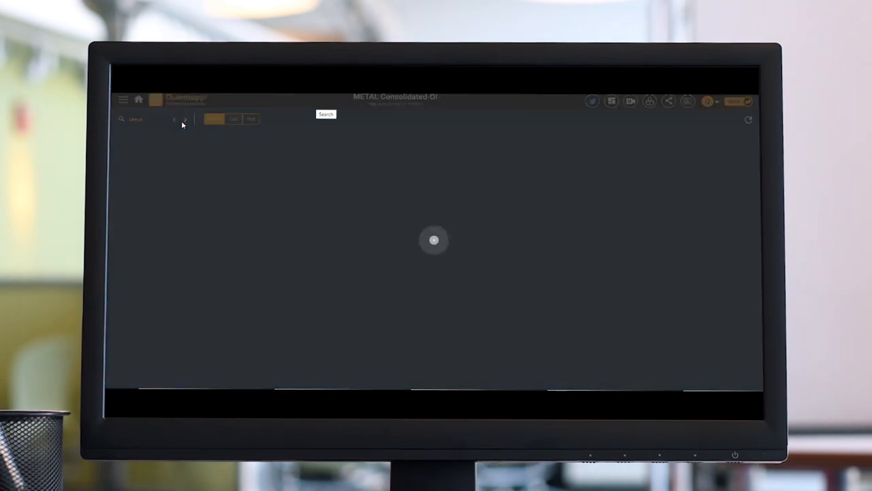
- Search Metal to load the Metal sector's Consolidated-OI chart on the way to AUTO
type("Metal")
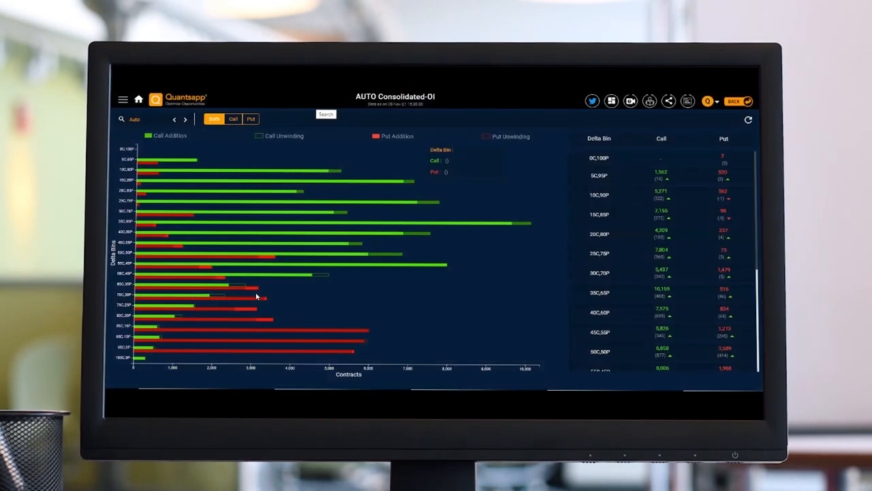
mouse_move(426, 234)
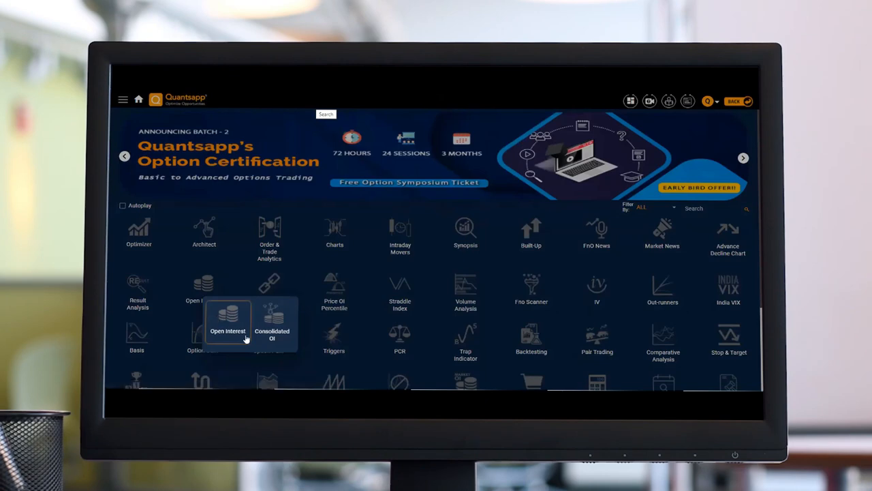
- Load the strike-wise Open Interest chart for INFY, 25-Nov-2021 expiry
left_click(227, 323)
type("IT")
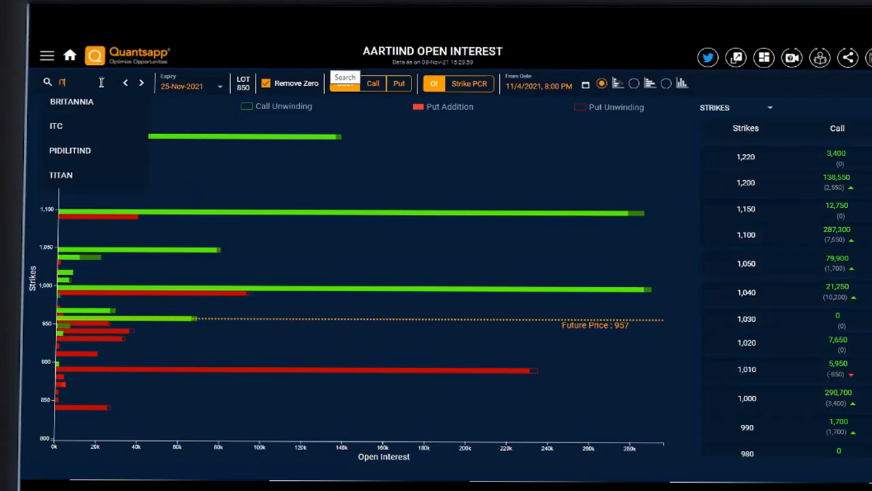
type("INFY")
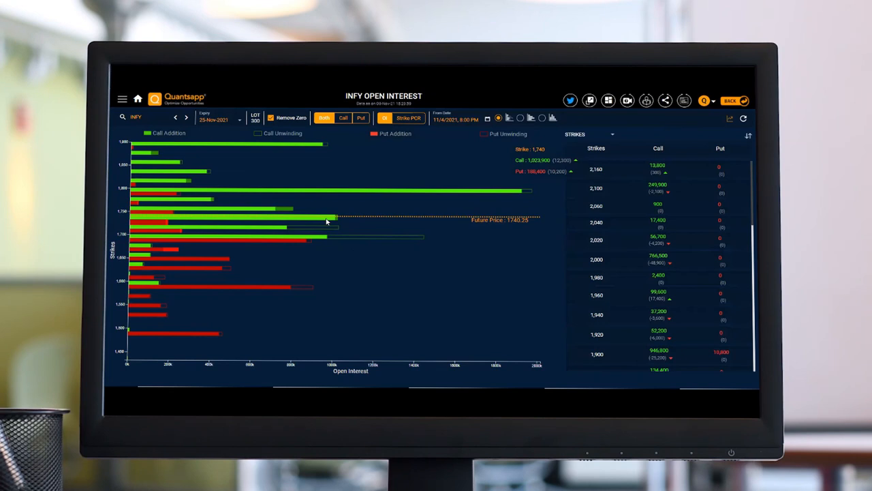
mouse_move(362, 197)
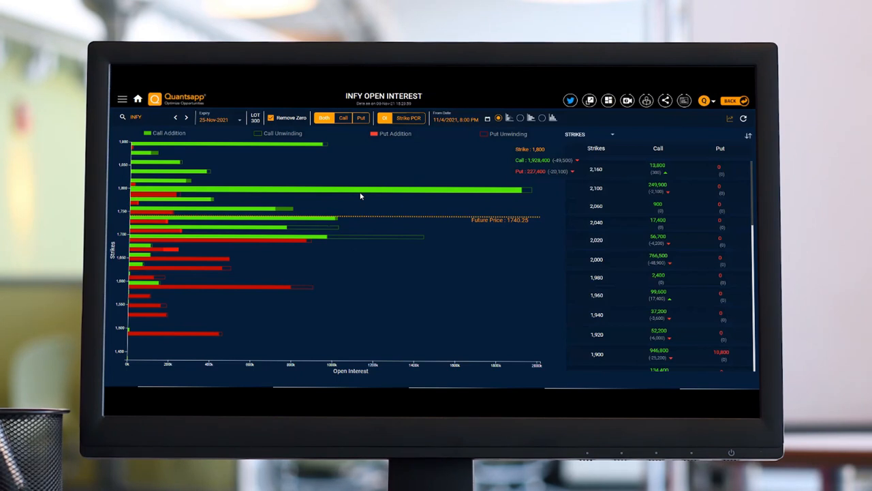
mouse_move(149, 124)
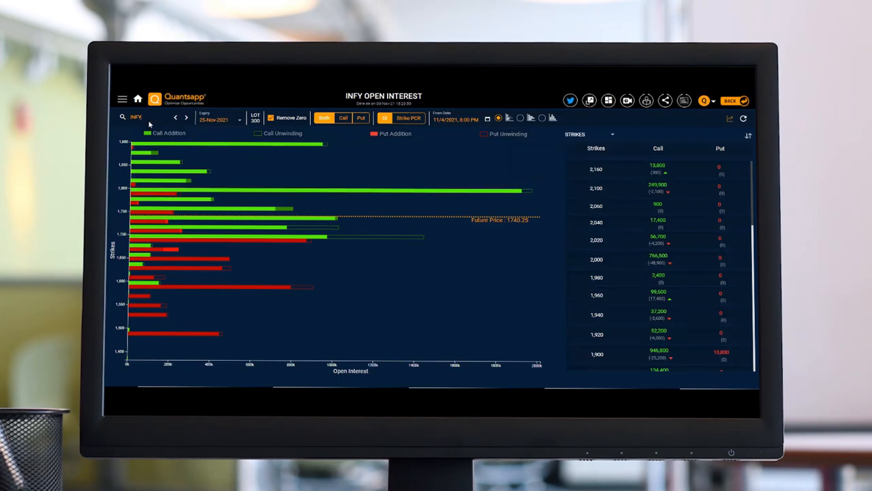
- Search TCS from the INFY Open Interest chart, then return to the home dashboard
type("TCS")
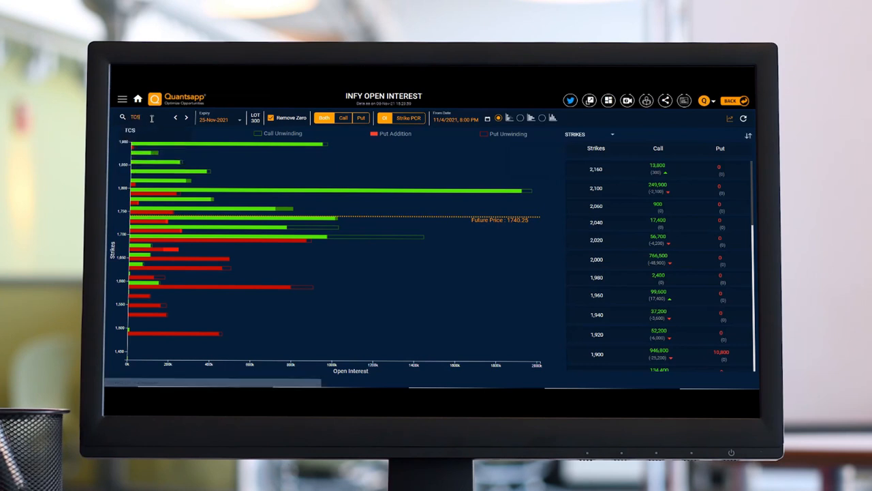
left_click(138, 100)
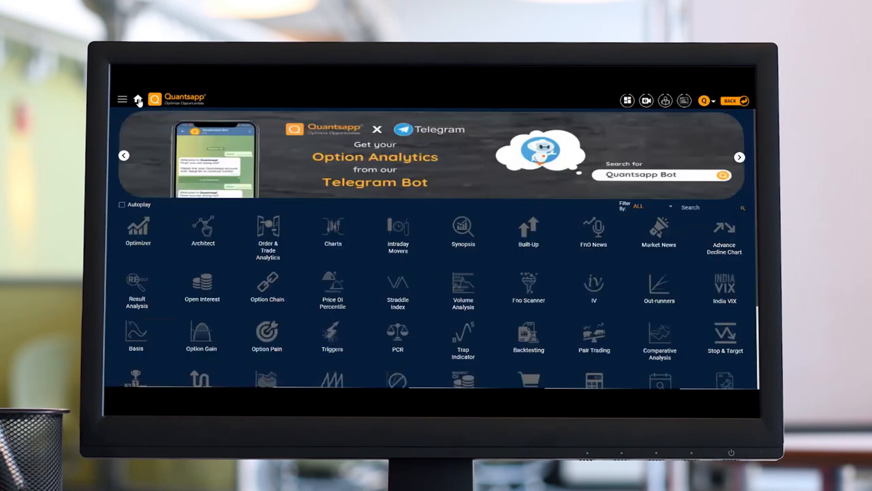